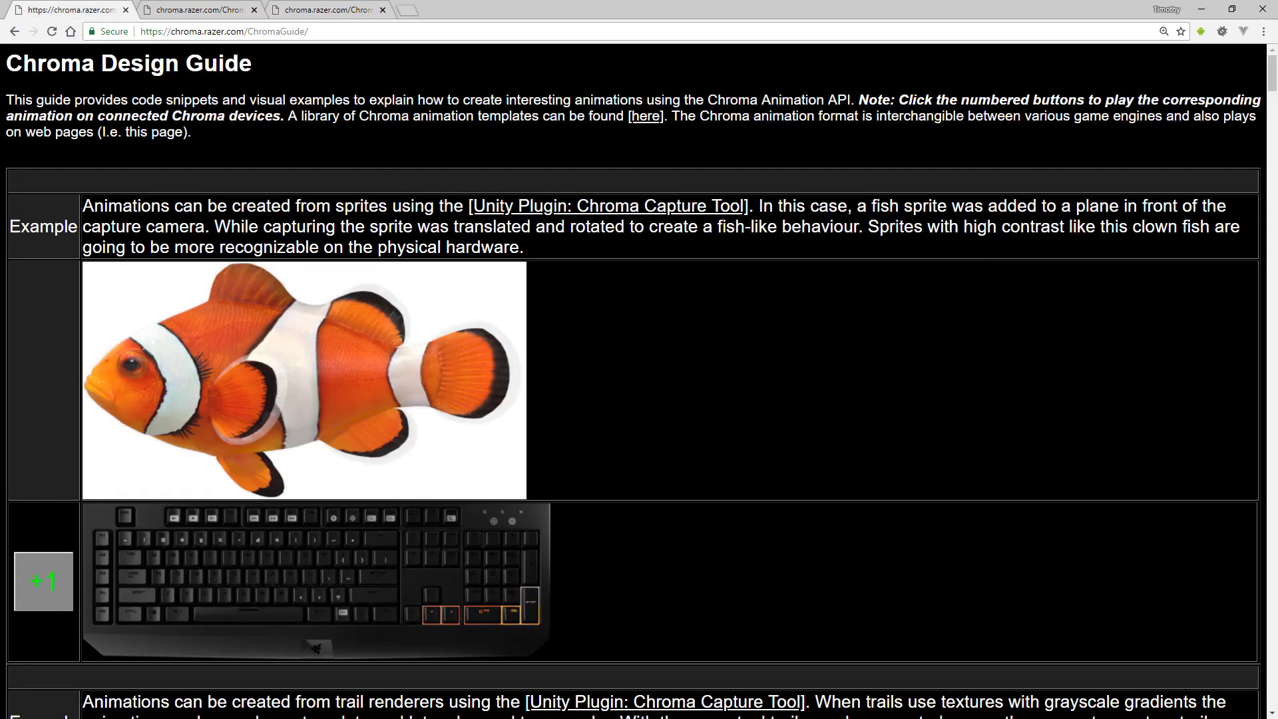
Play the clown fish animation (+1) and scroll to the trail renderer example with previews 2 and 3
click(43, 581)
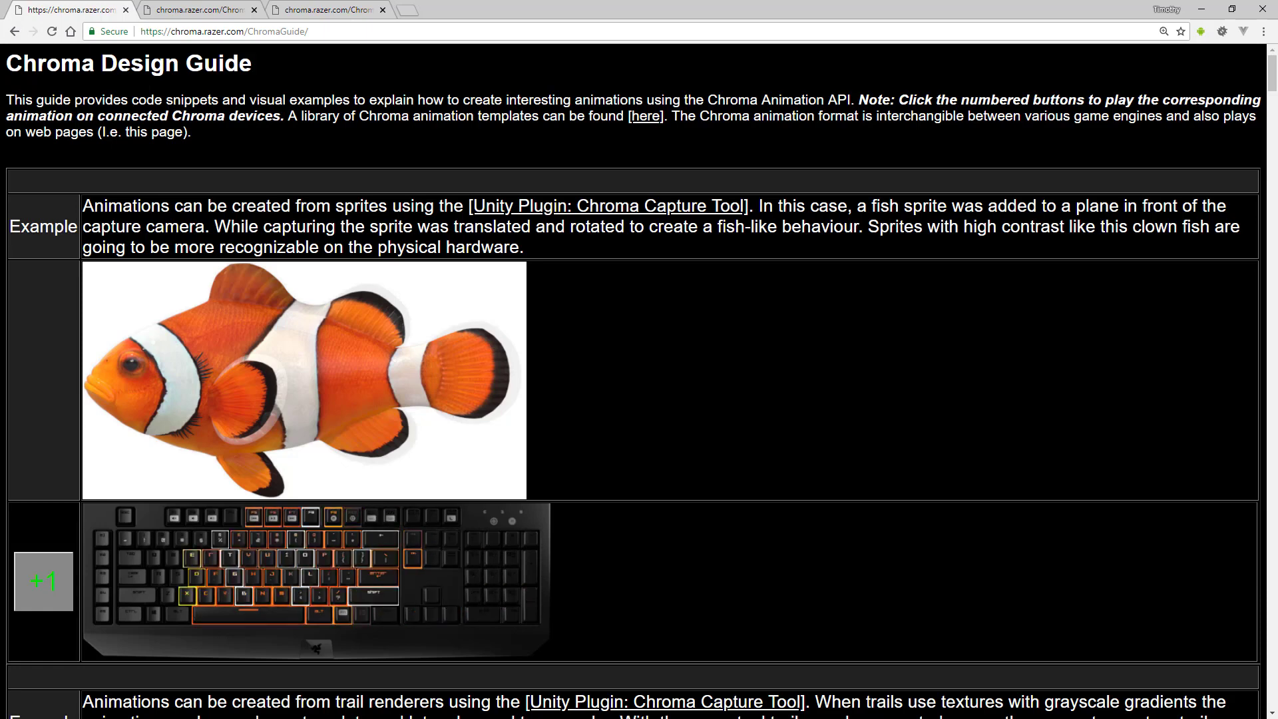
scroll(down, 3)
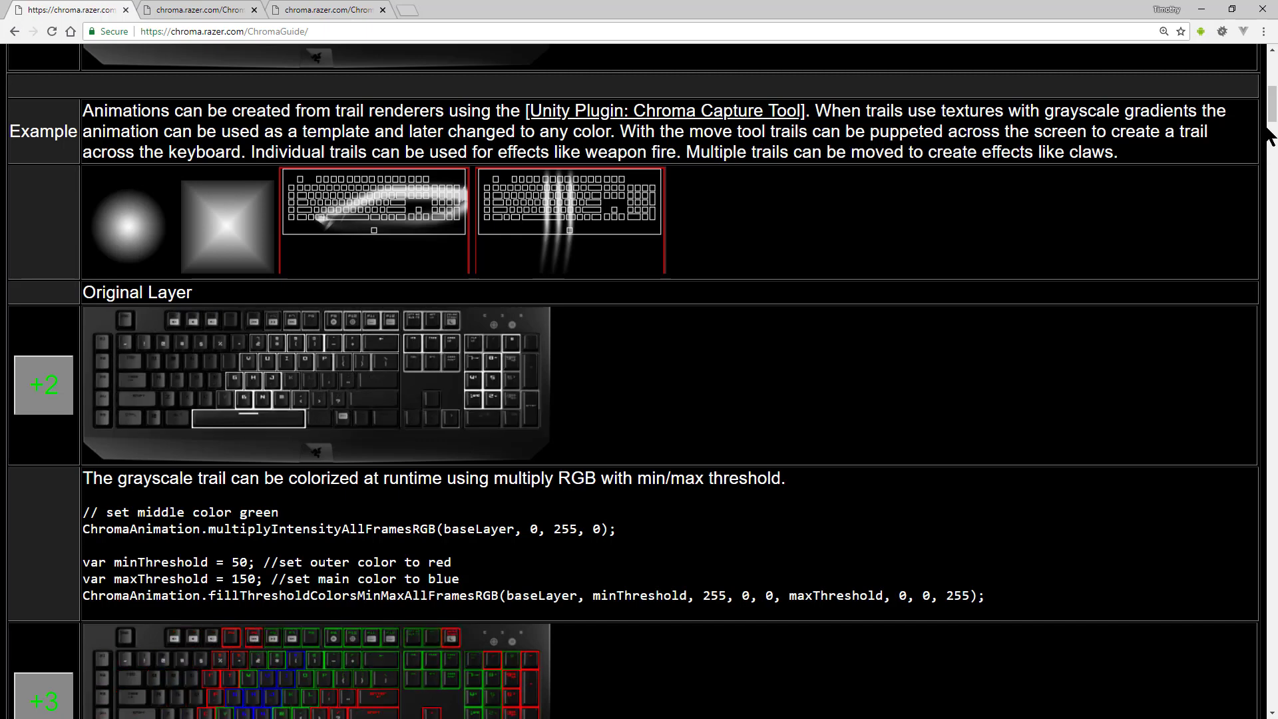
Scroll past the trail previews to the particle system example with blue-tinted previews 4 and 5
scroll(down, 3)
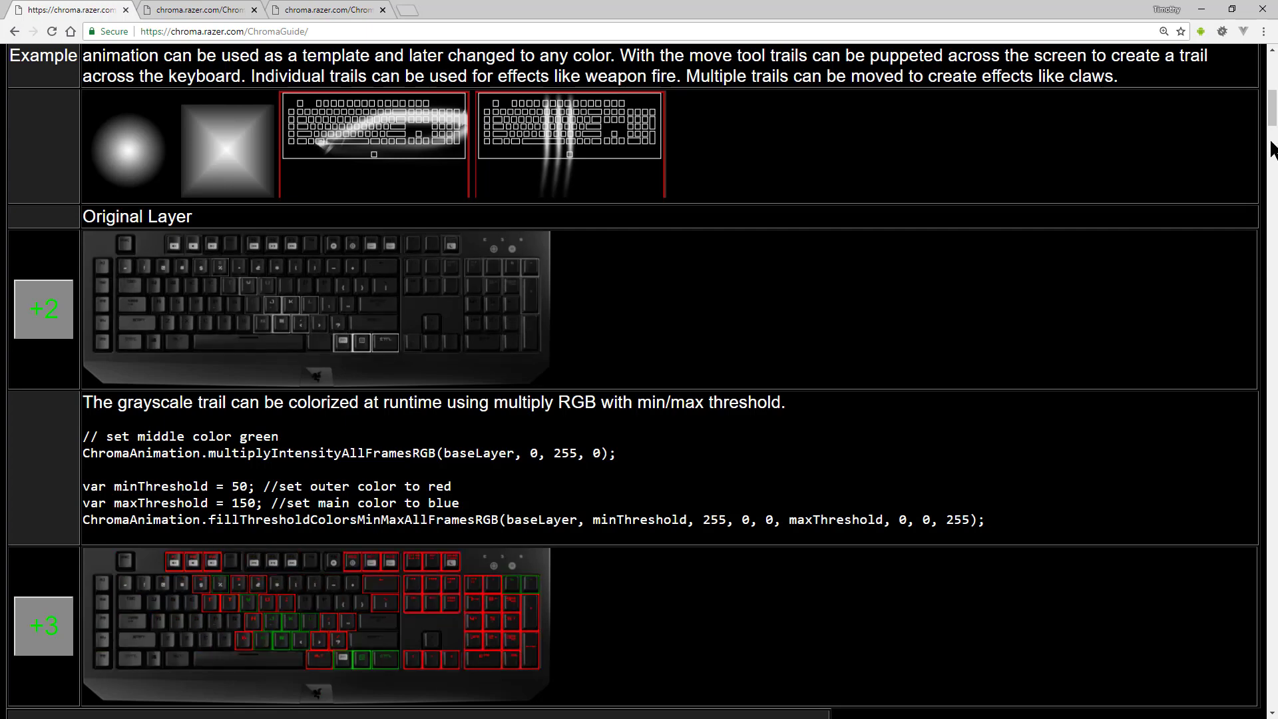
scroll(down, 3)
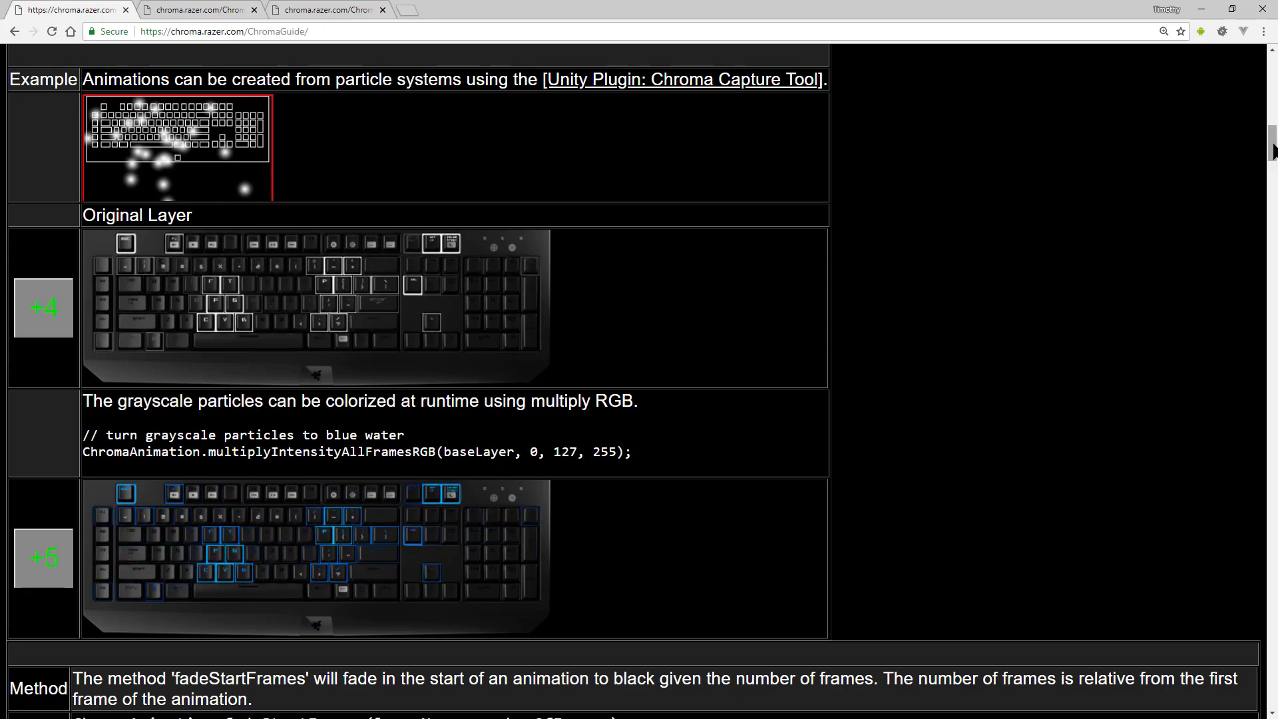
Scroll through the fade and multiplyIntensity examples to the color-transition preview 10 and fillThresholdColorsRGB heading
scroll(down, 3)
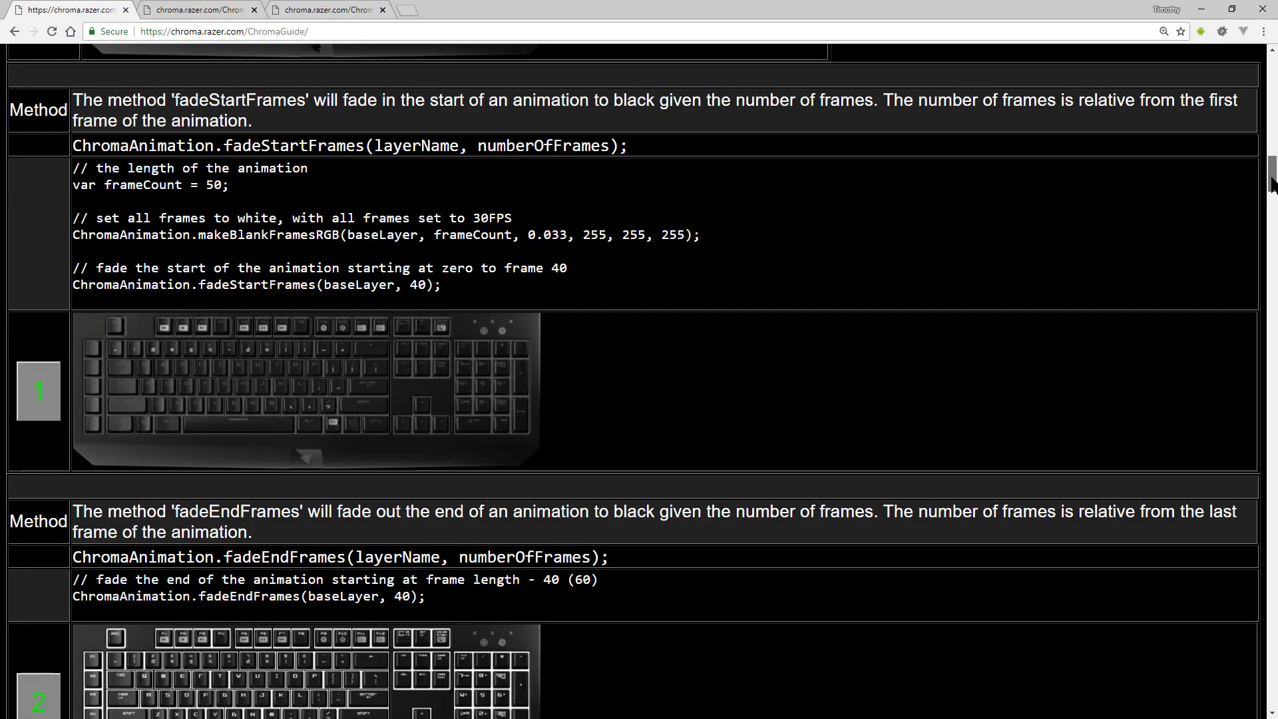
scroll(down, 3)
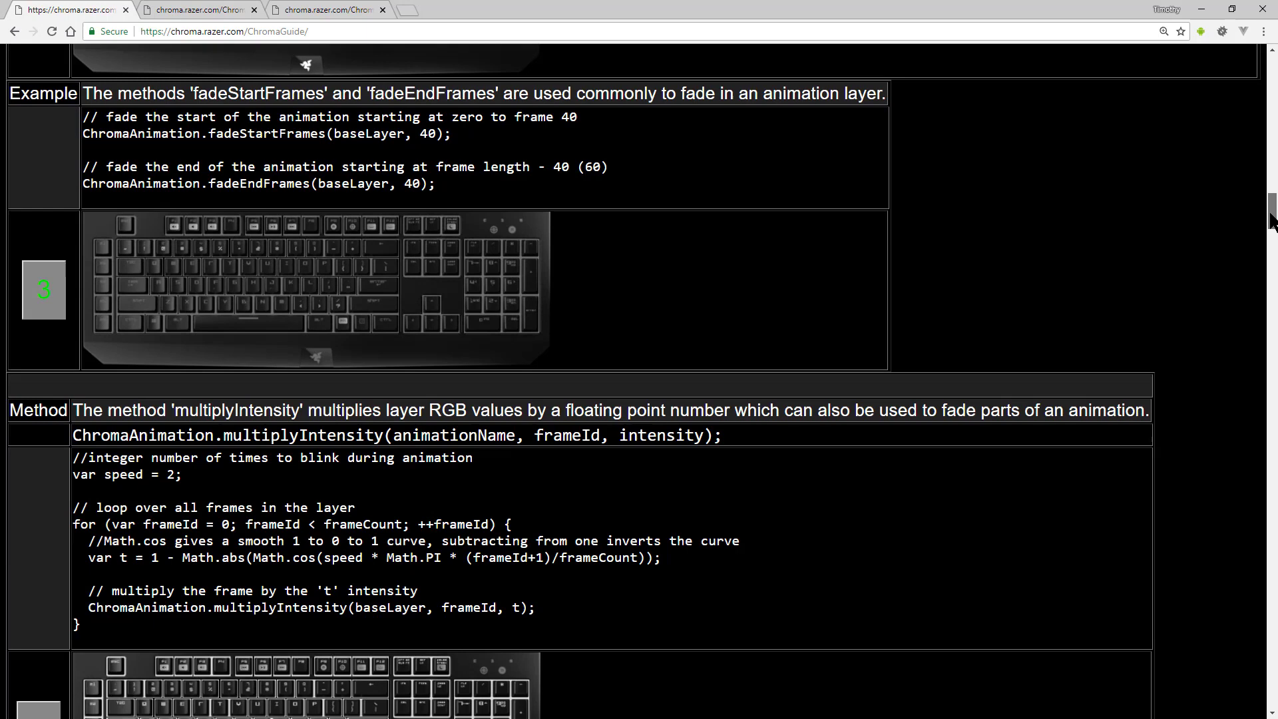
scroll(down, 3)
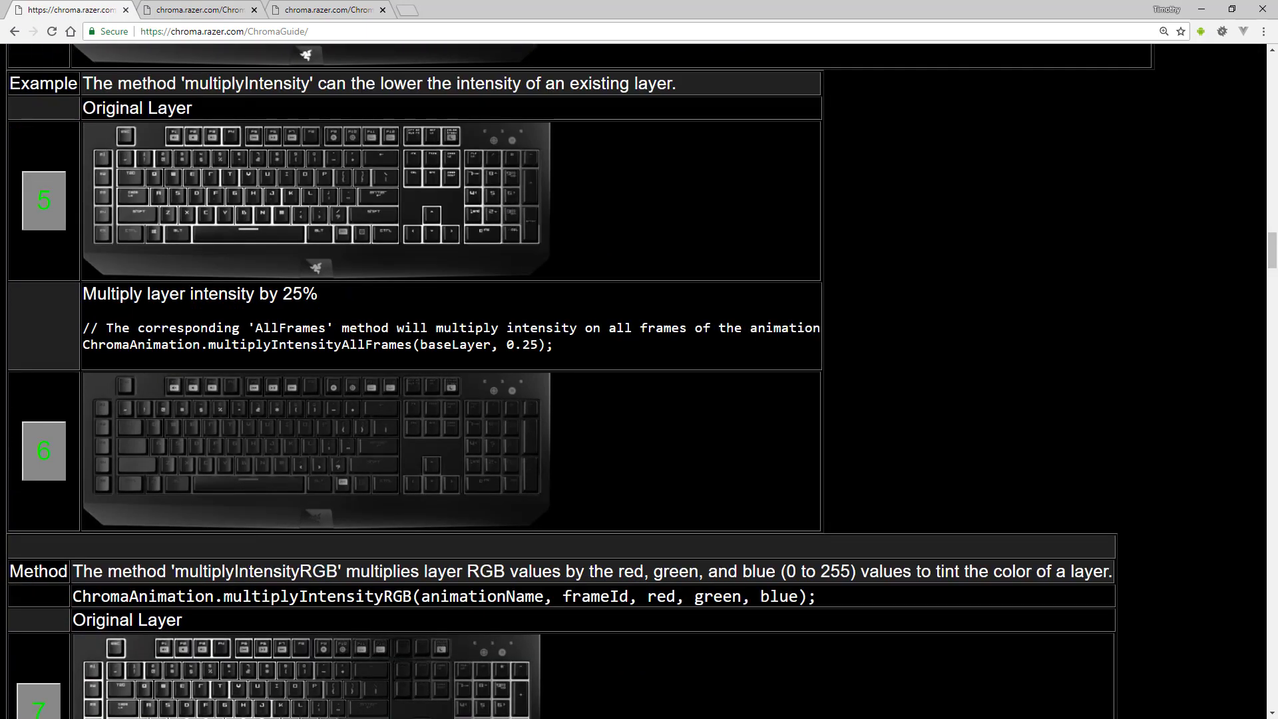
scroll(down, 3)
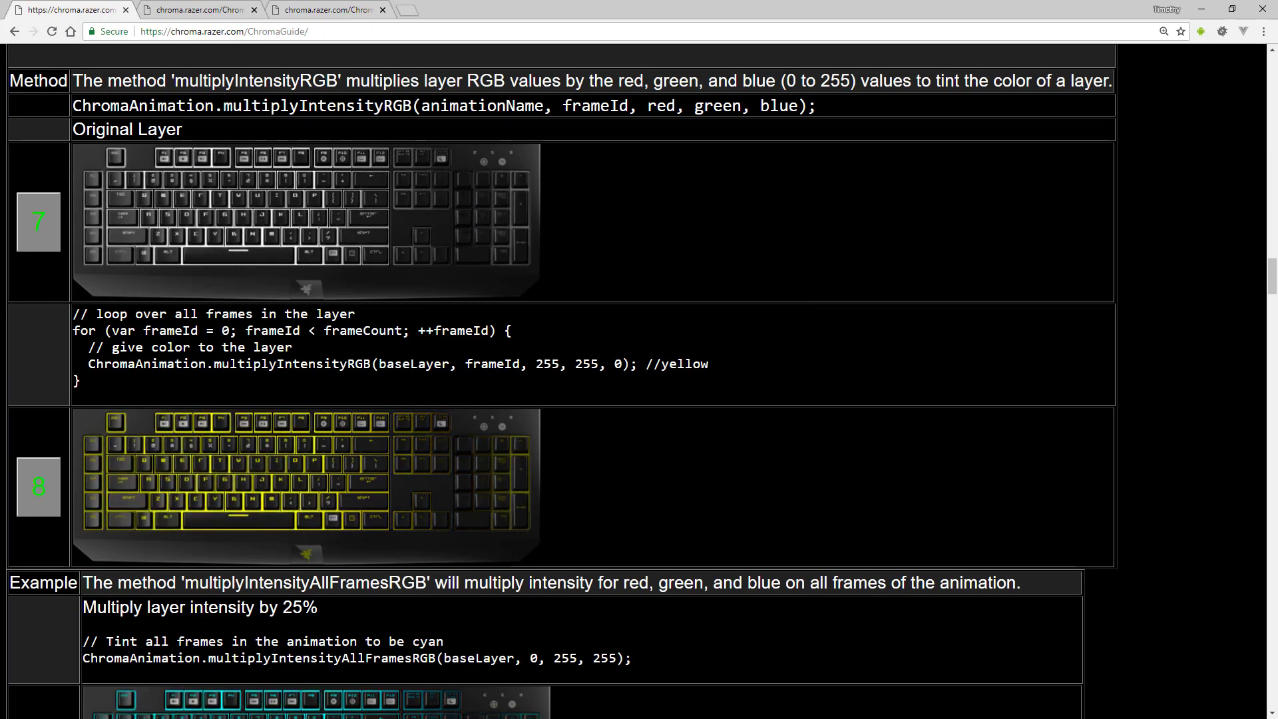
scroll(down, 3)
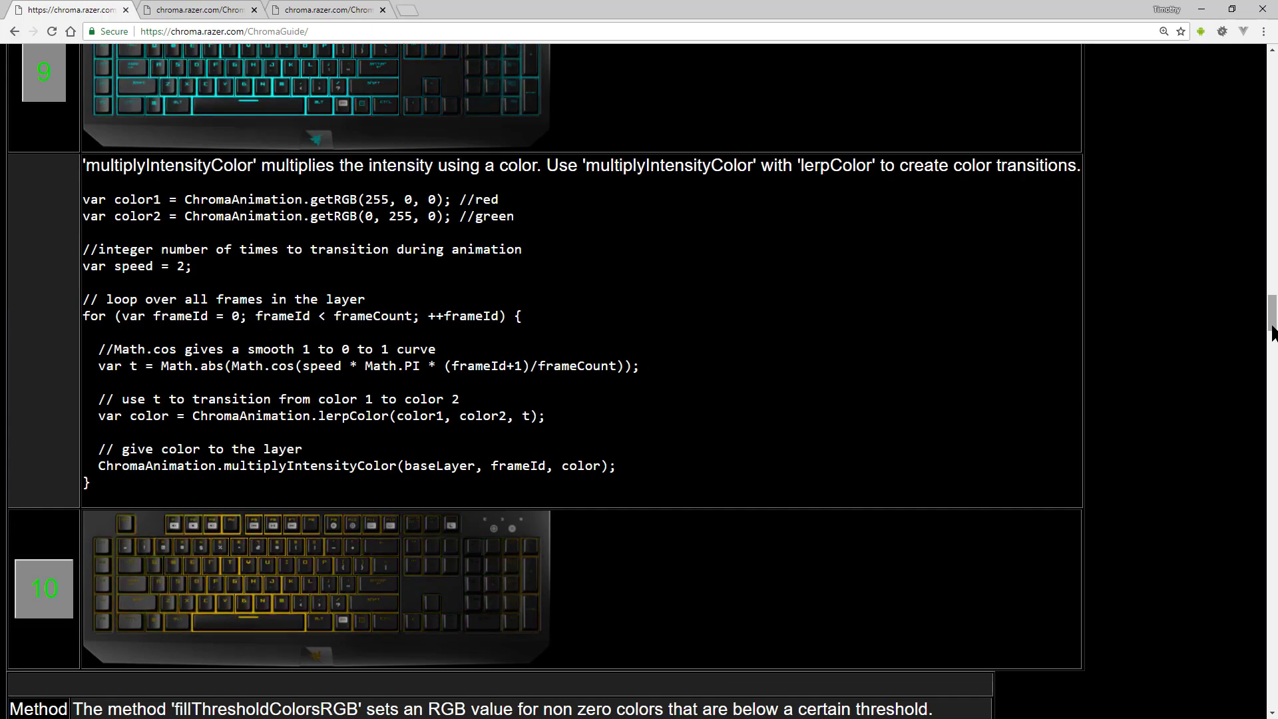
Scroll through the threshold-fill and copyNonZeroAllKeys examples to the red-and-blue preview 20 and overrideFrameDuration
scroll(down, 3)
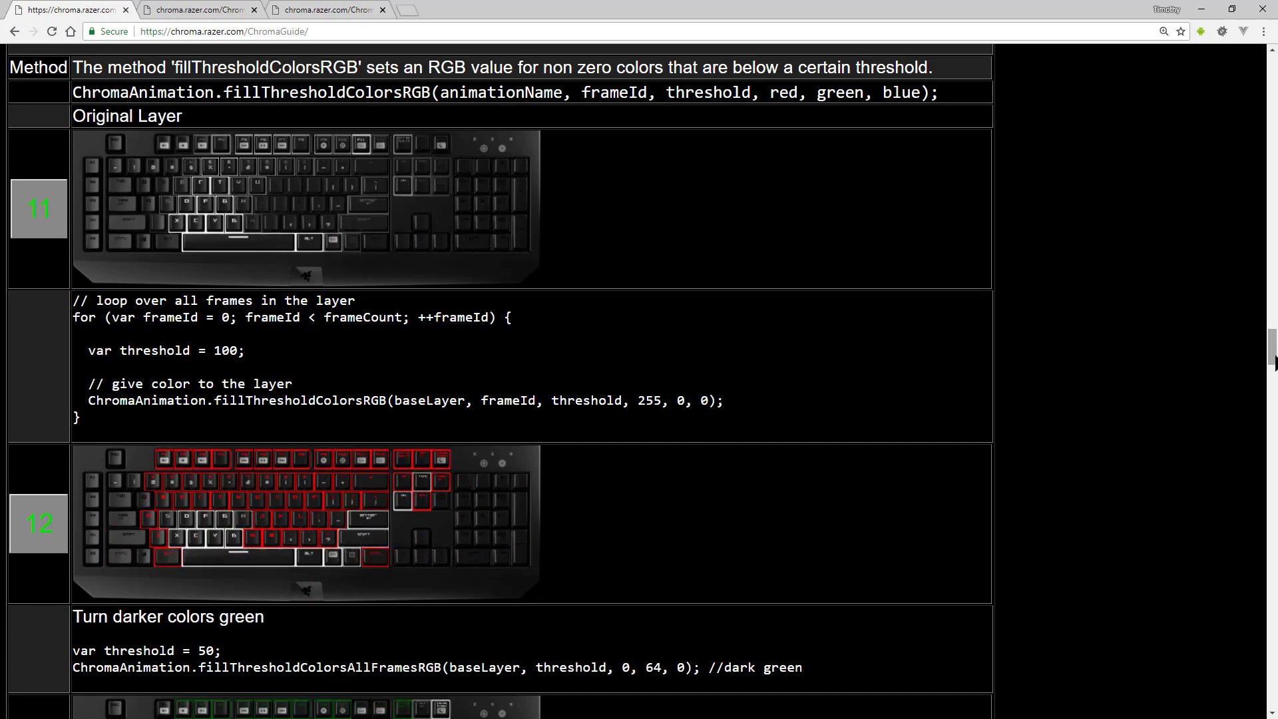
scroll(down, 3)
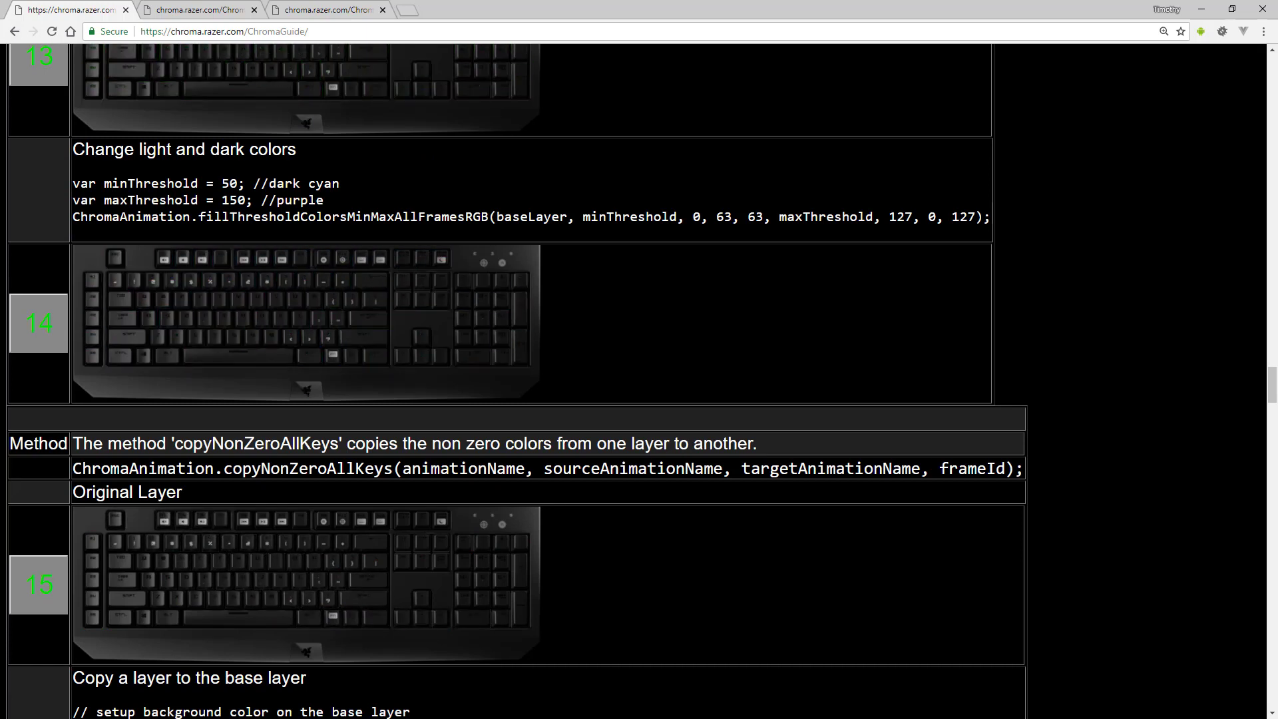
scroll(down, 3)
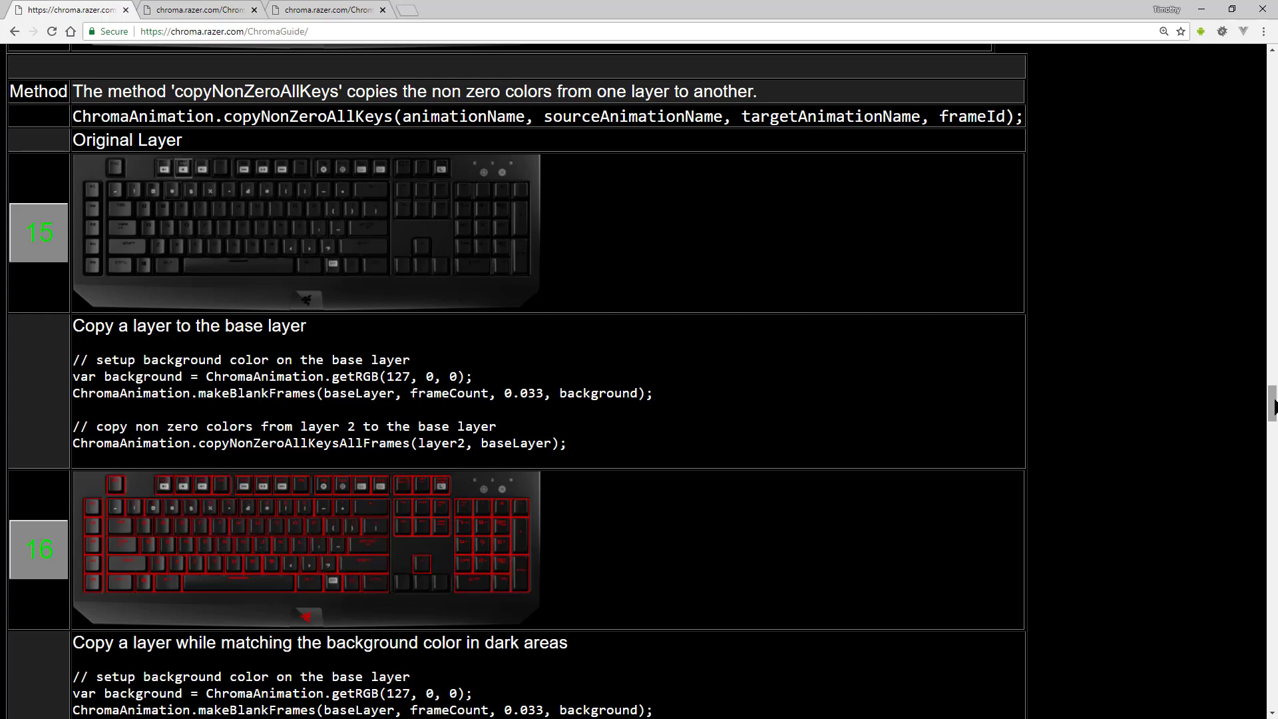
scroll(down, 3)
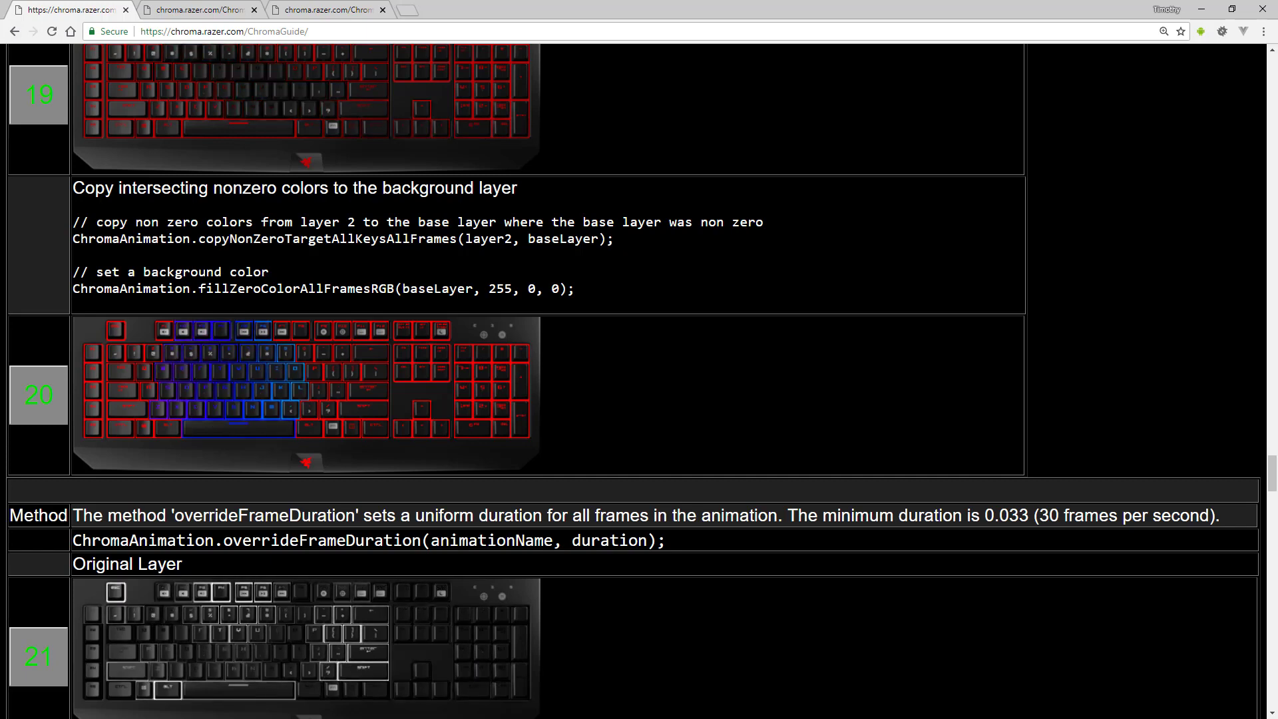
Scroll through the frame-duration, reverse, invert and mirror examples to the pause-delay preview 26 and reduce-frames preview 27
scroll(down, 3)
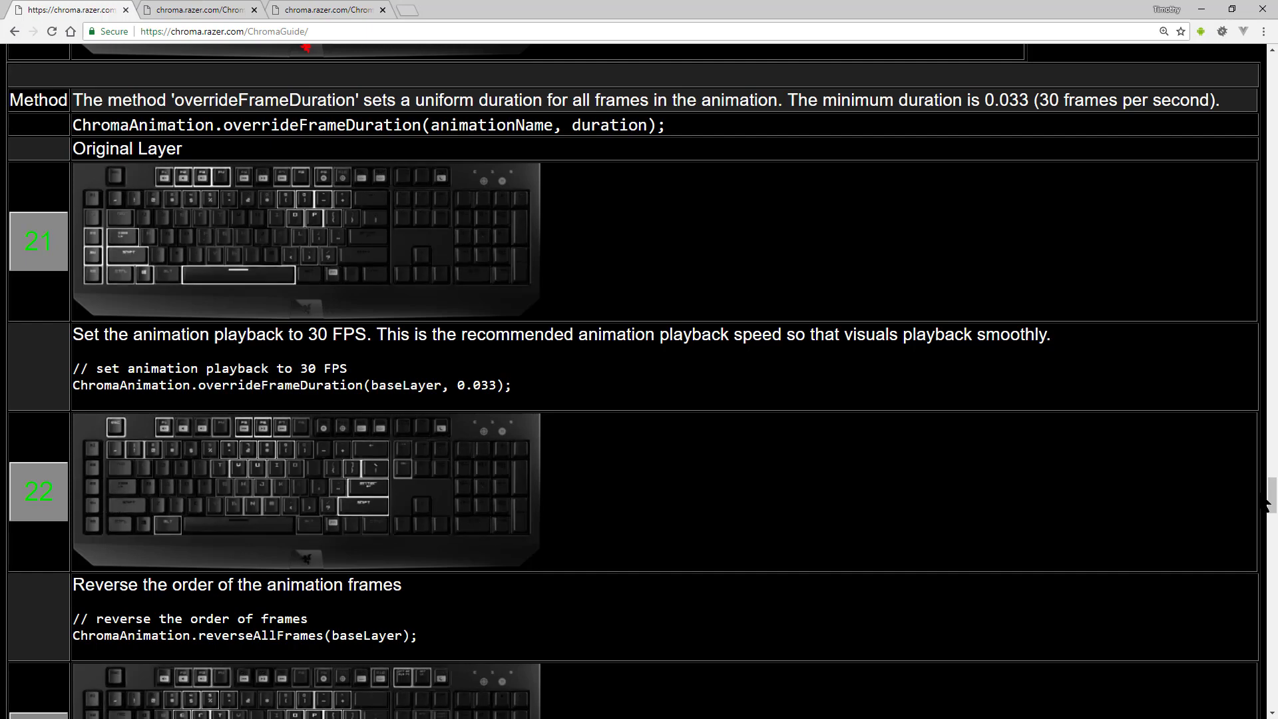
scroll(down, 3)
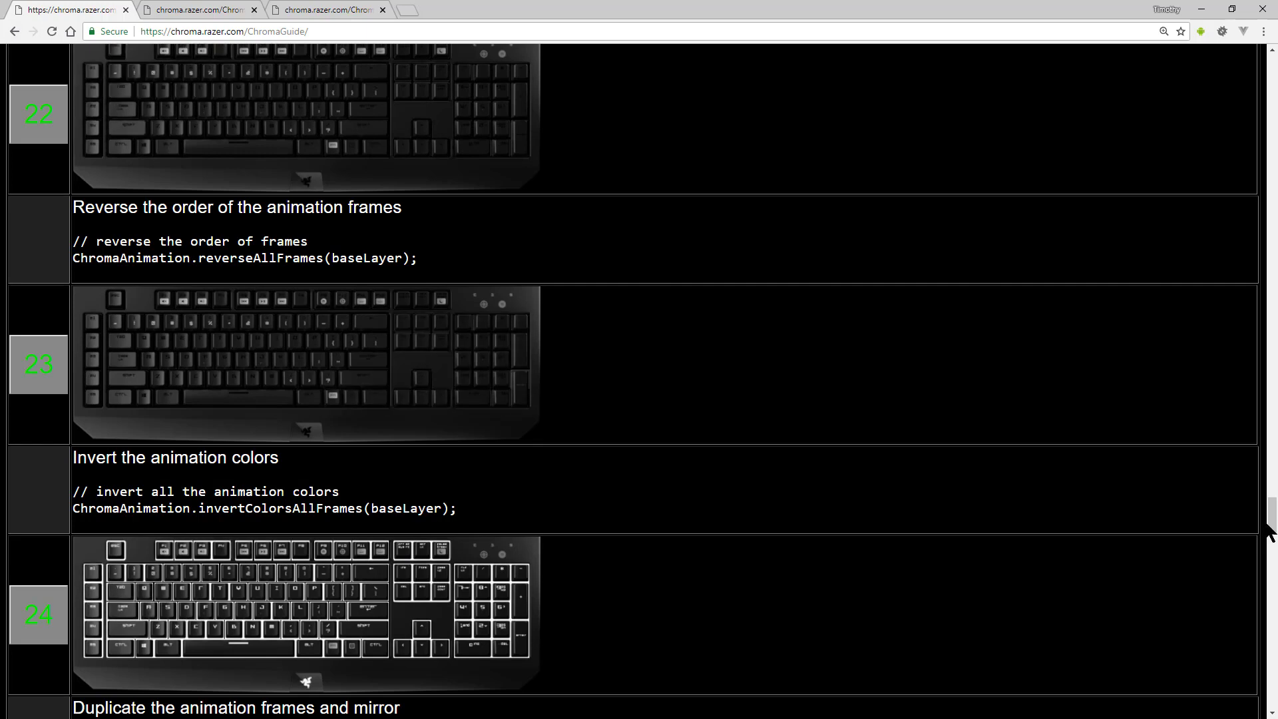
scroll(down, 3)
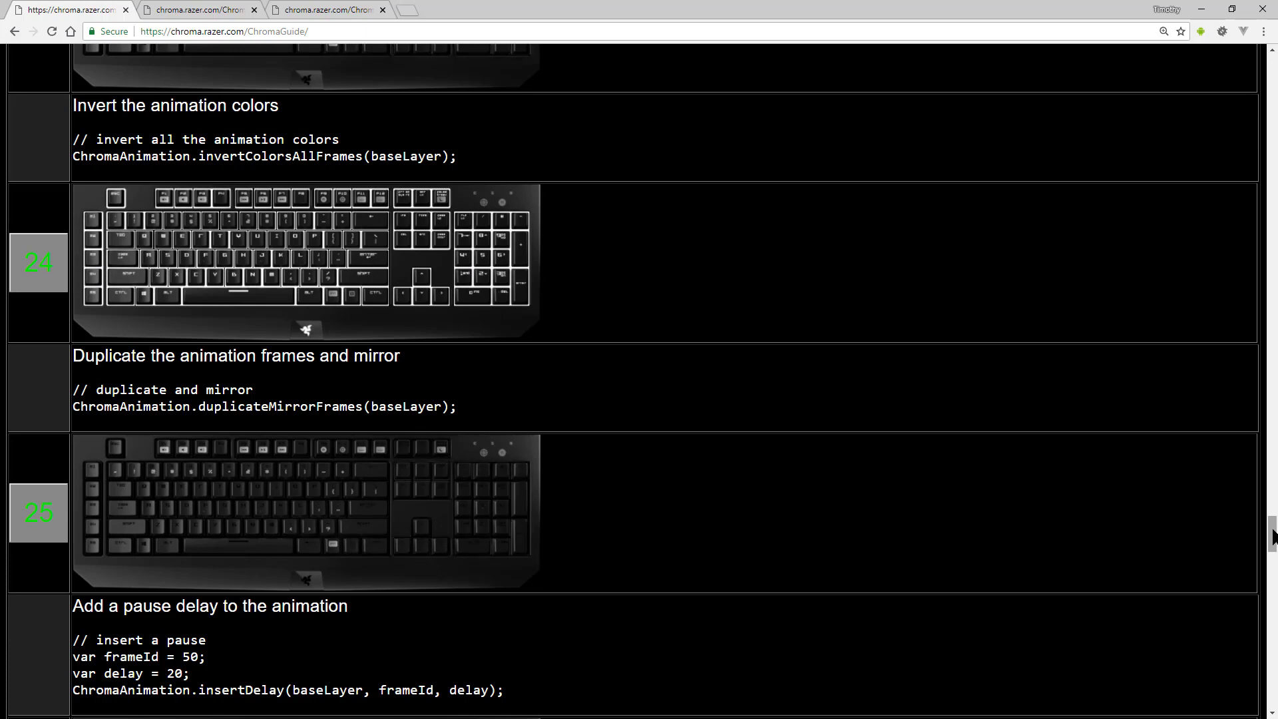
scroll(down, 3)
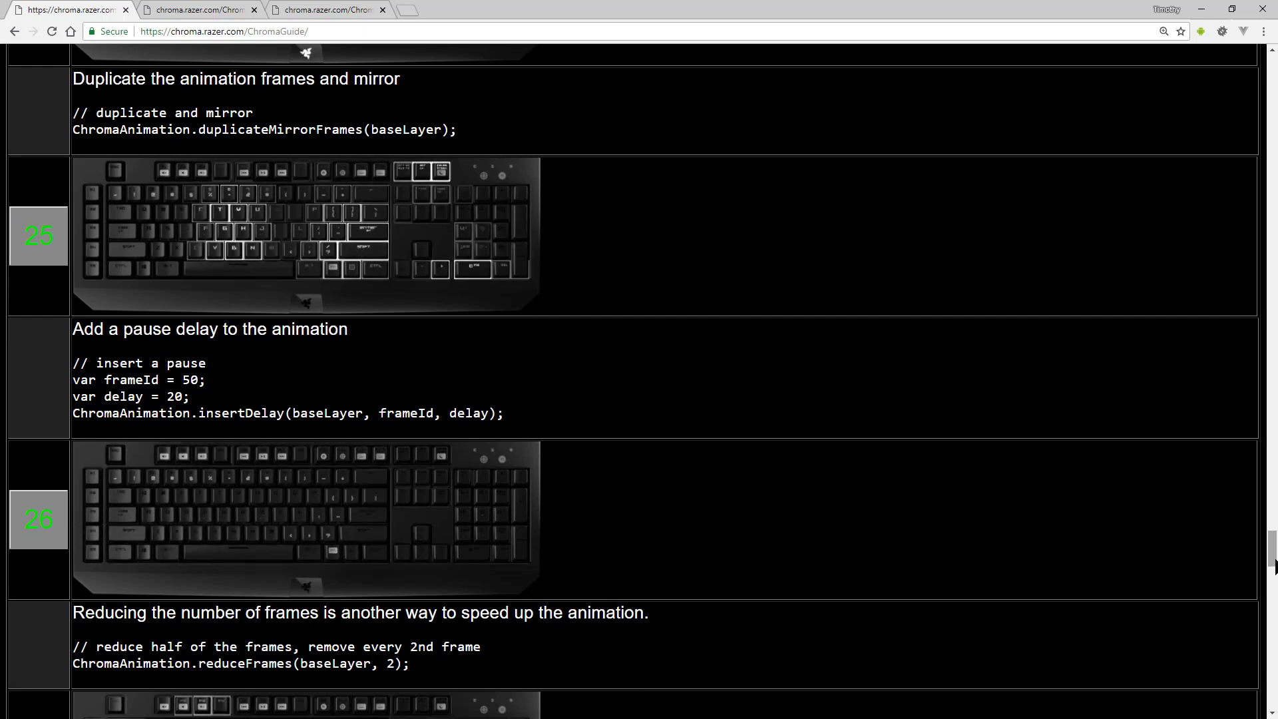
scroll(down, 3)
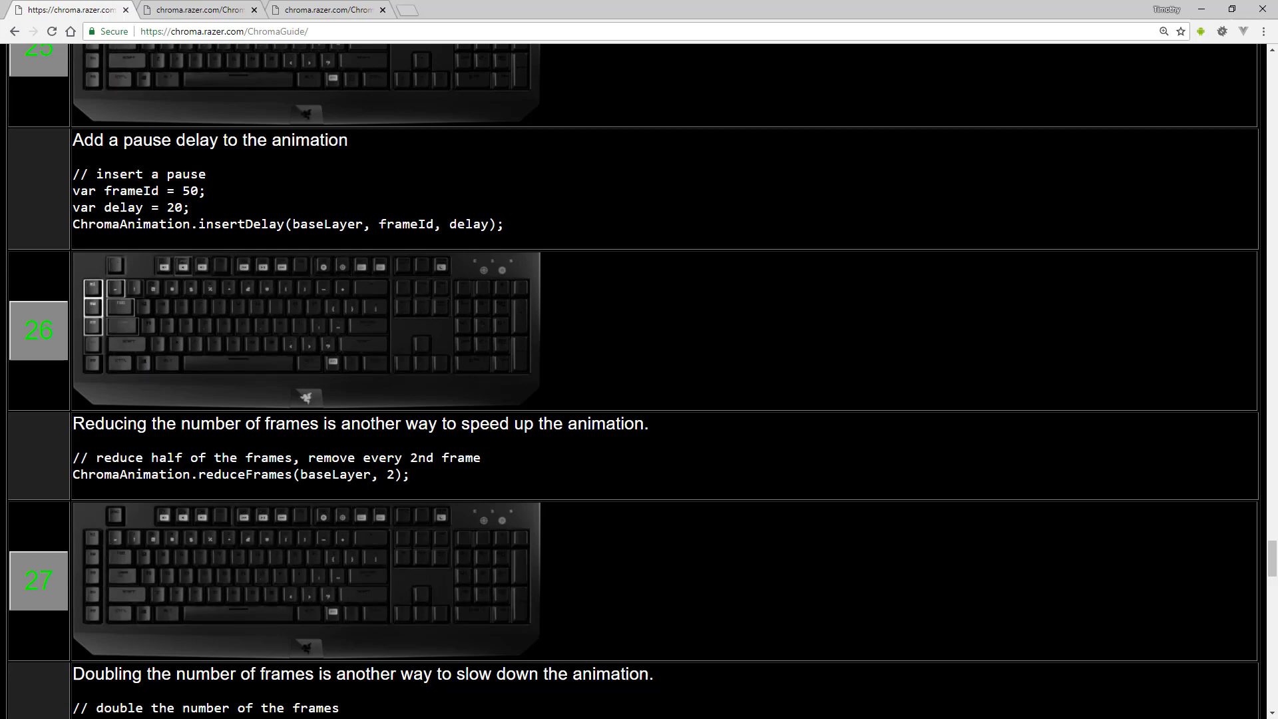
Scroll through the trim, random and threshold examples down to preview 33
scroll(down, 3)
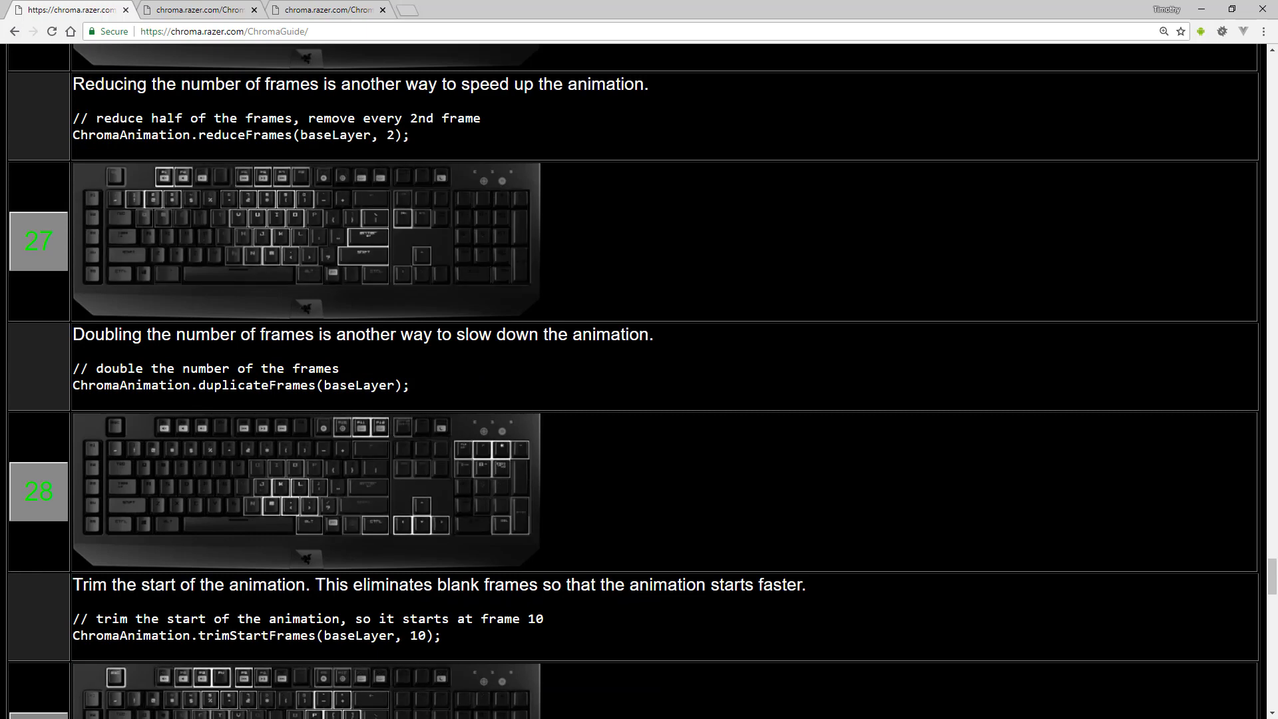
scroll(down, 3)
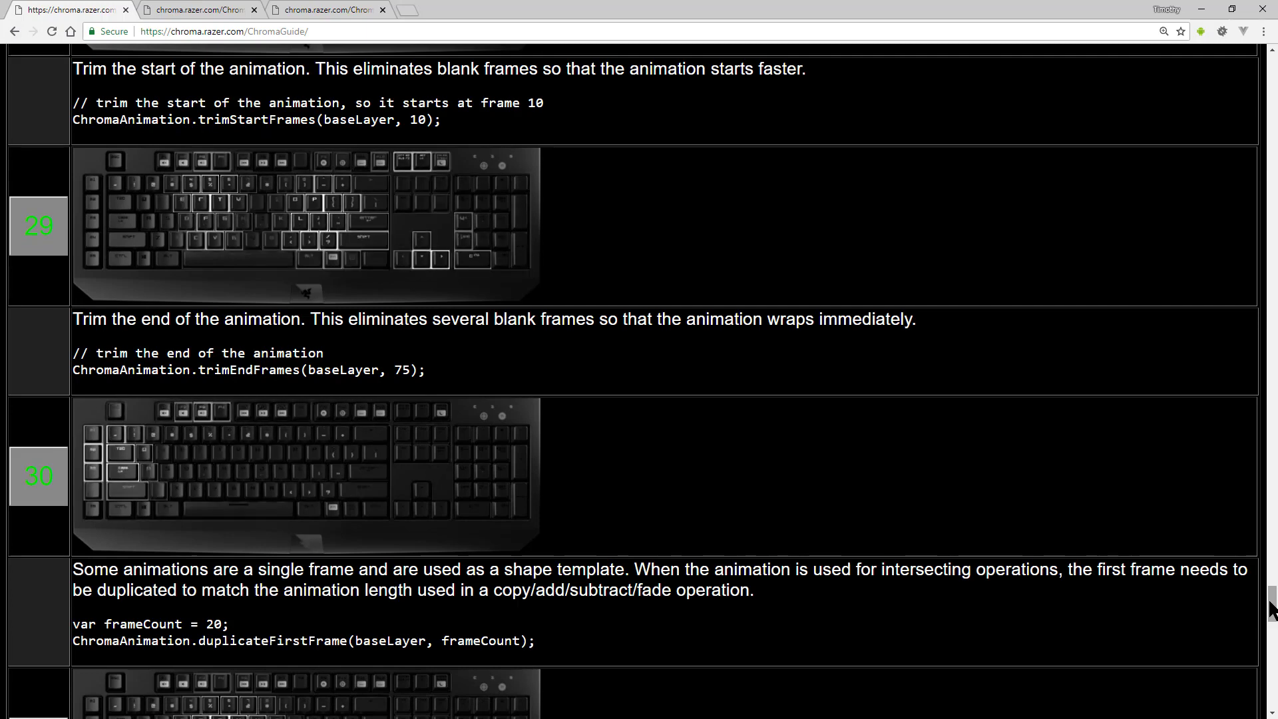
scroll(down, 3)
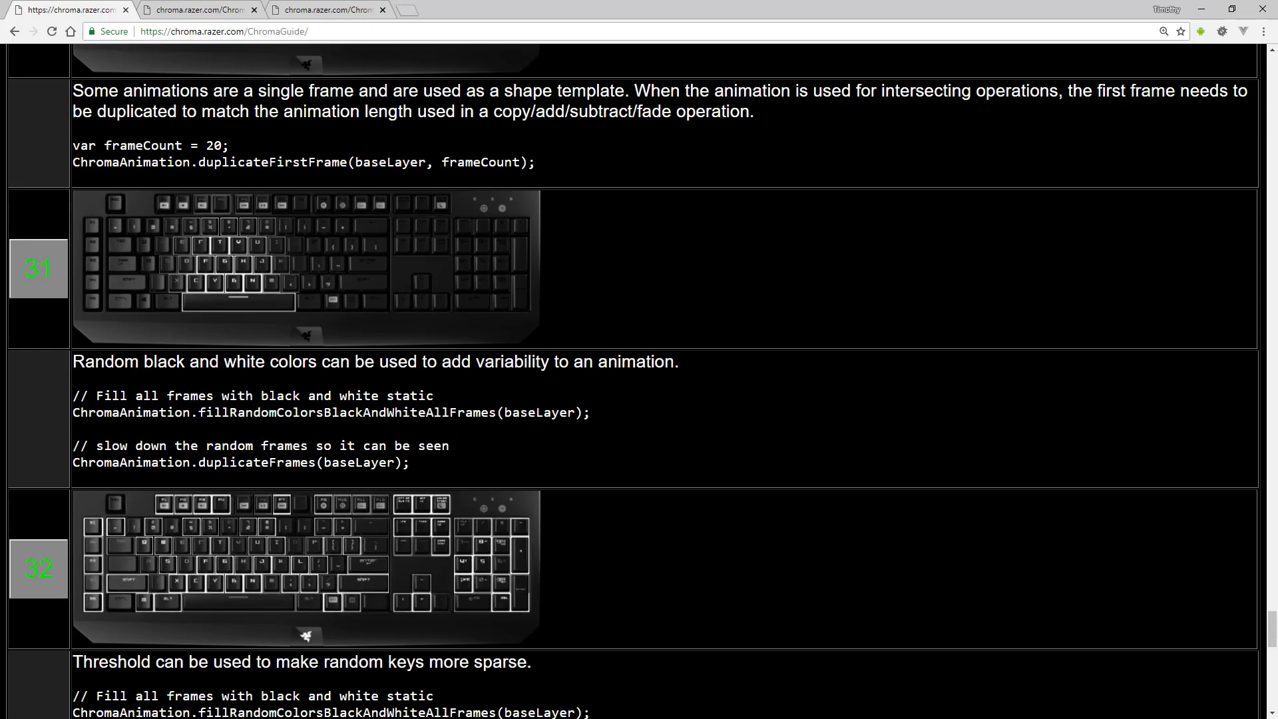
scroll(down, 3)
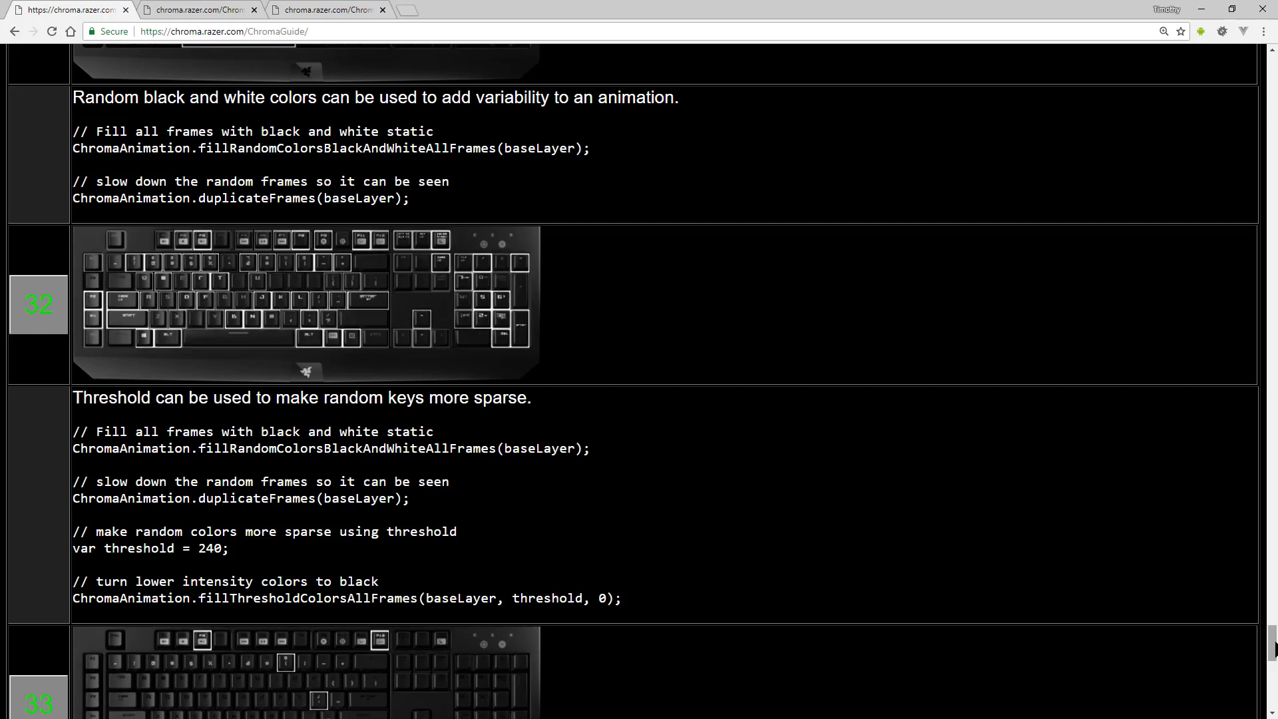
scroll(down, 3)
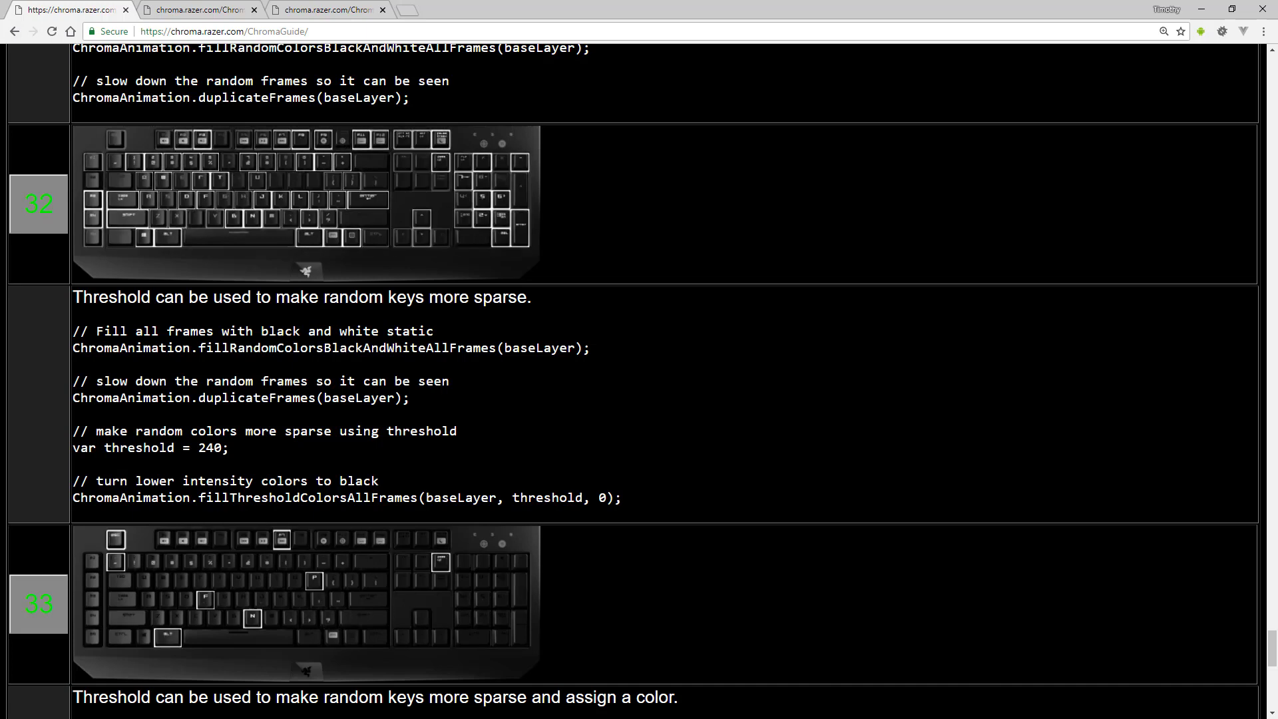
Return to the top of the page and replay the clown fish animation on the first preview
scroll(up, 3)
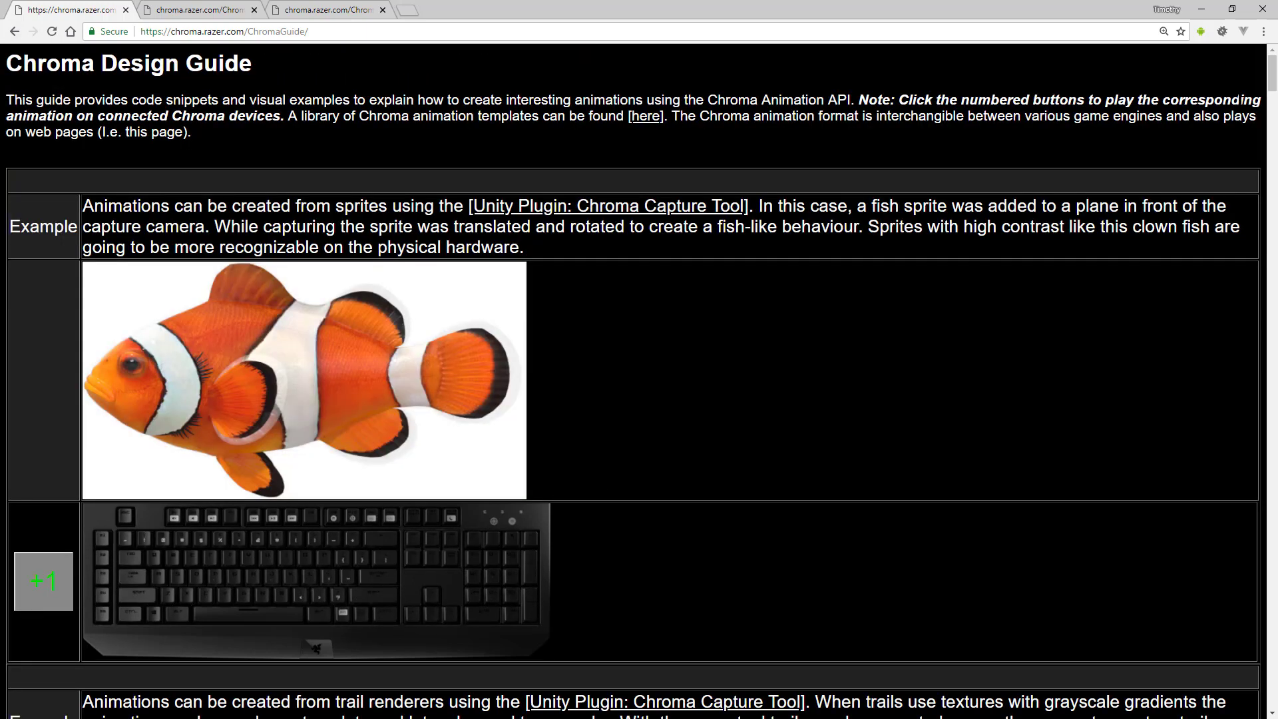
click(42, 581)
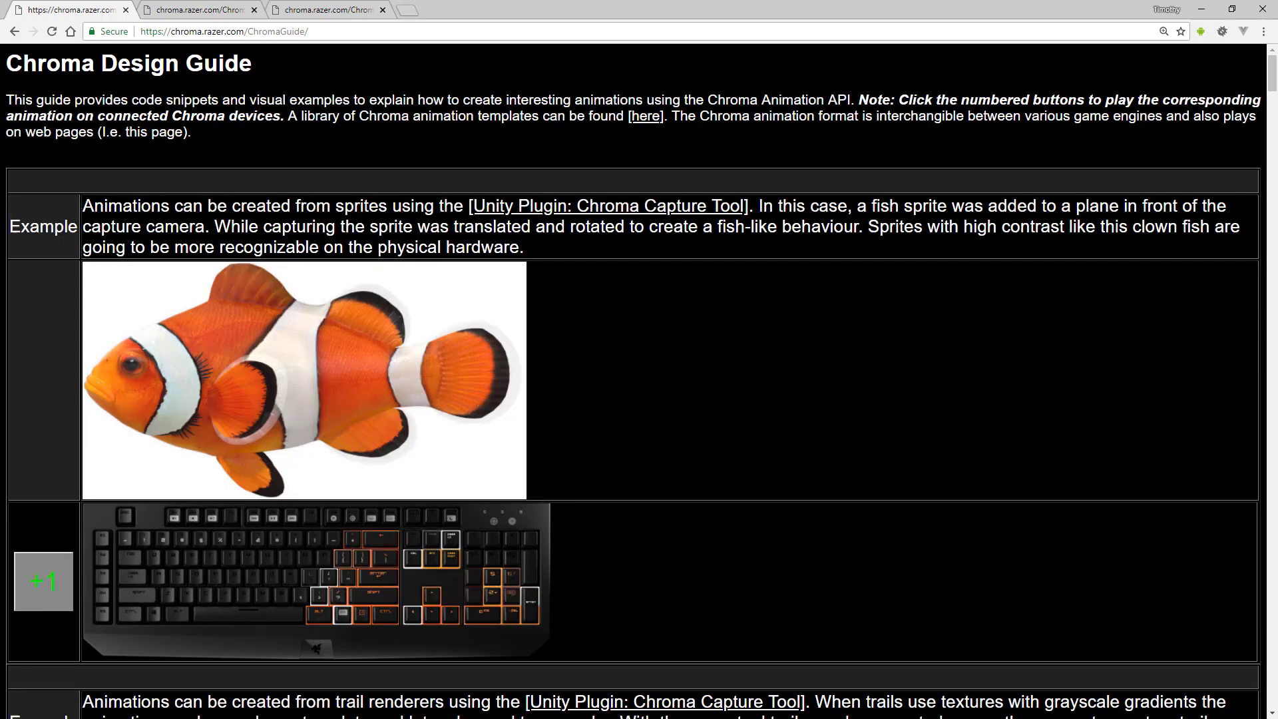